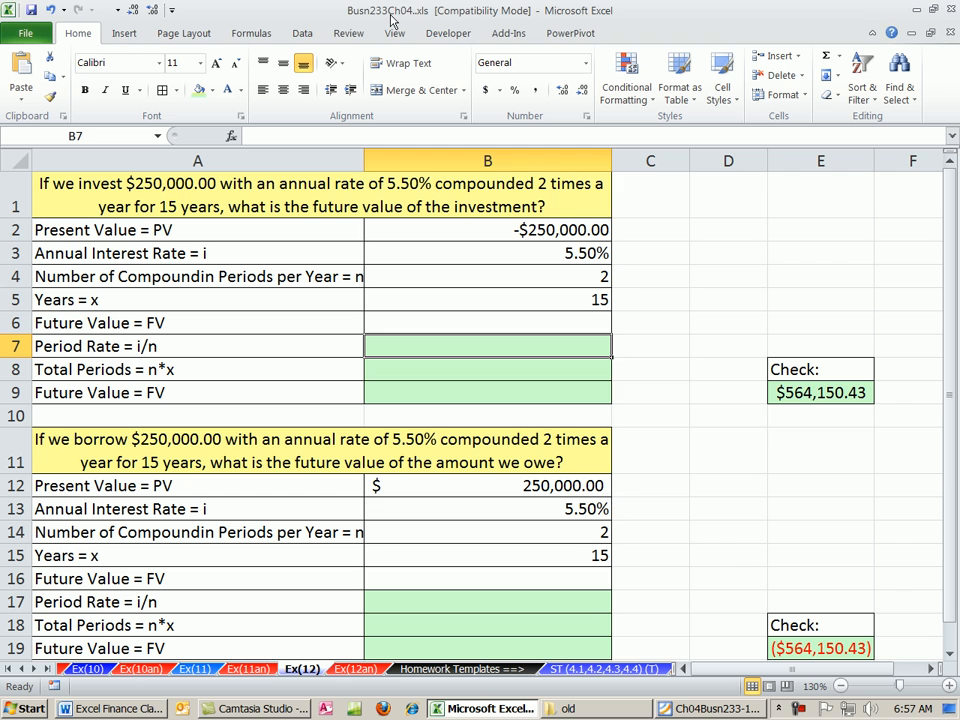
mouse_move(430, 621)
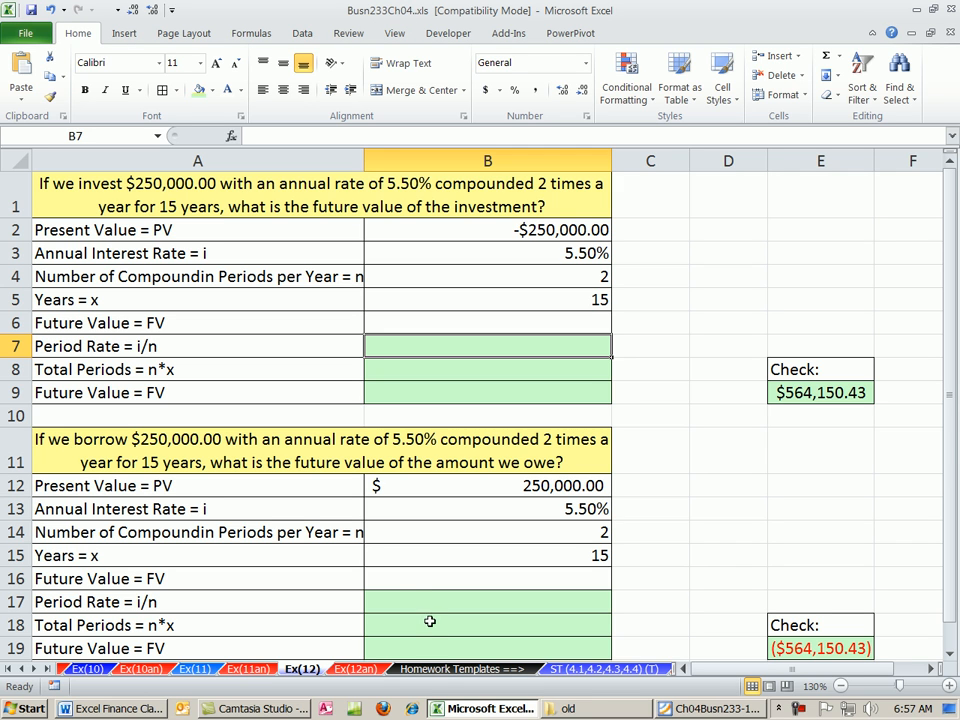
mouse_move(415, 593)
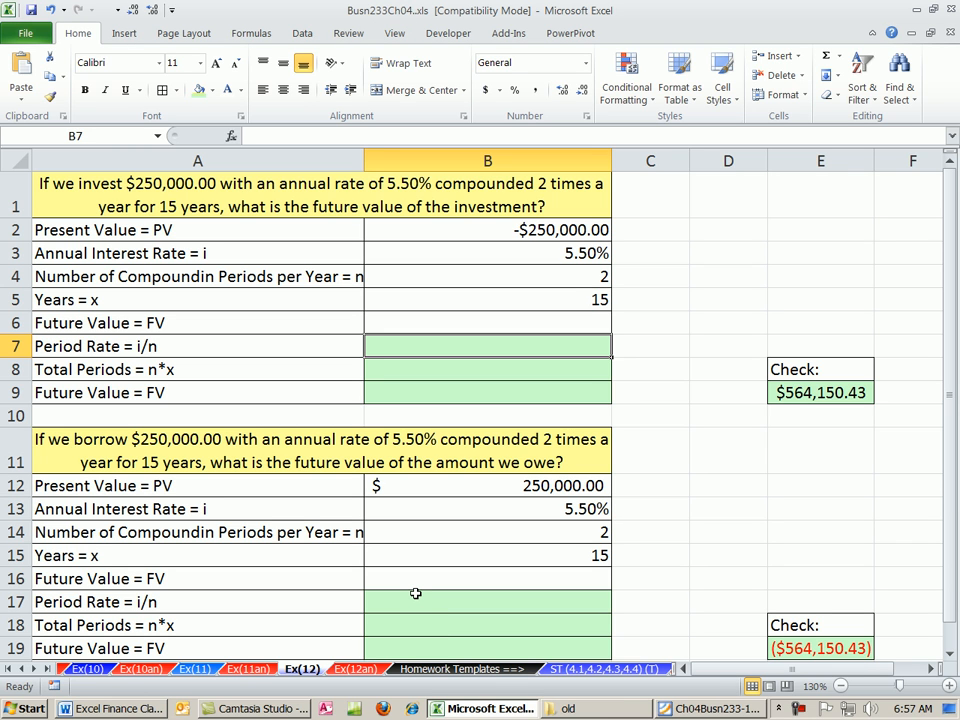
mouse_move(453, 443)
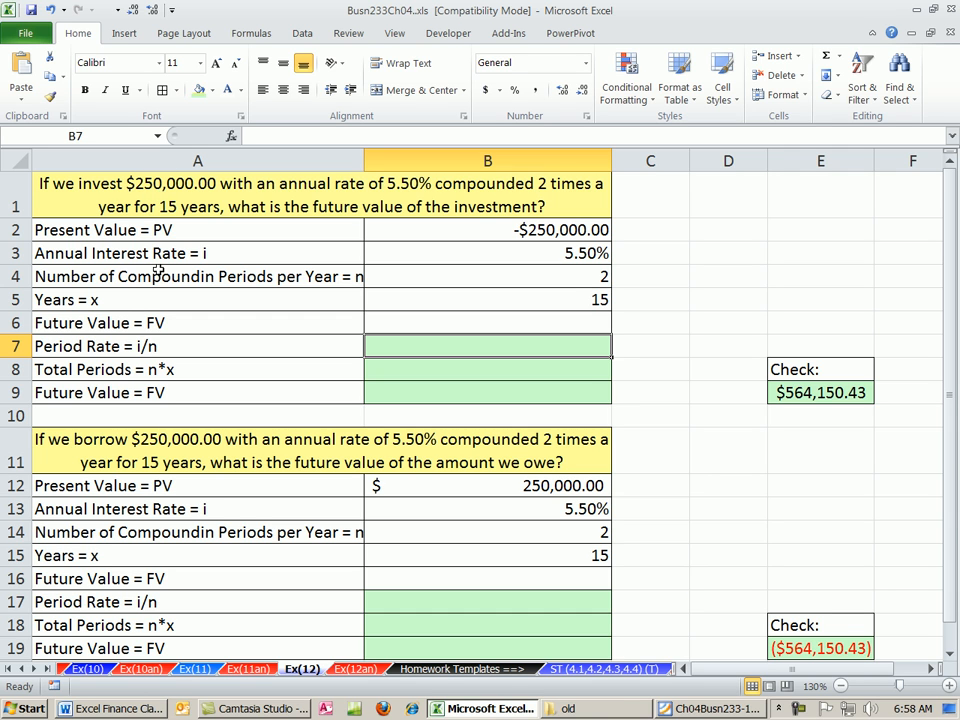
mouse_move(137, 449)
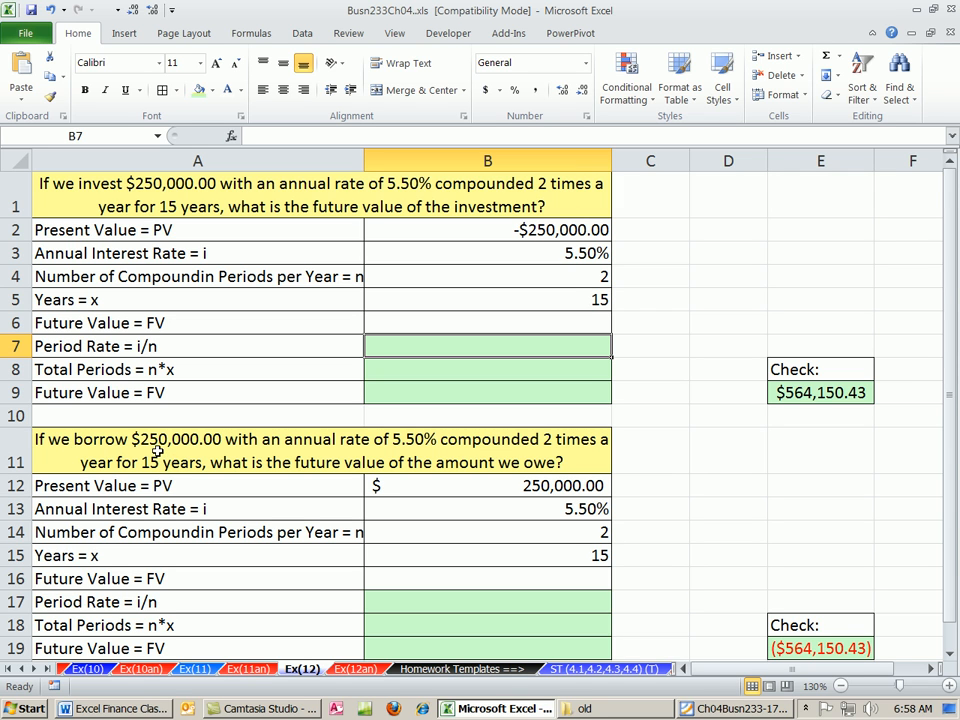
mouse_move(165, 448)
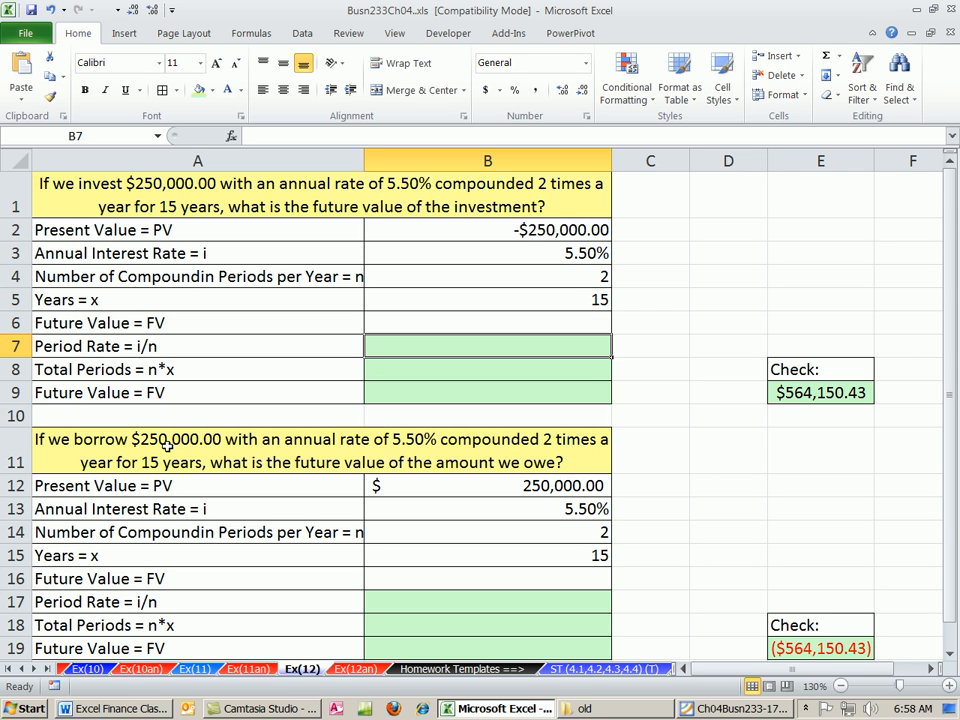
mouse_move(383, 347)
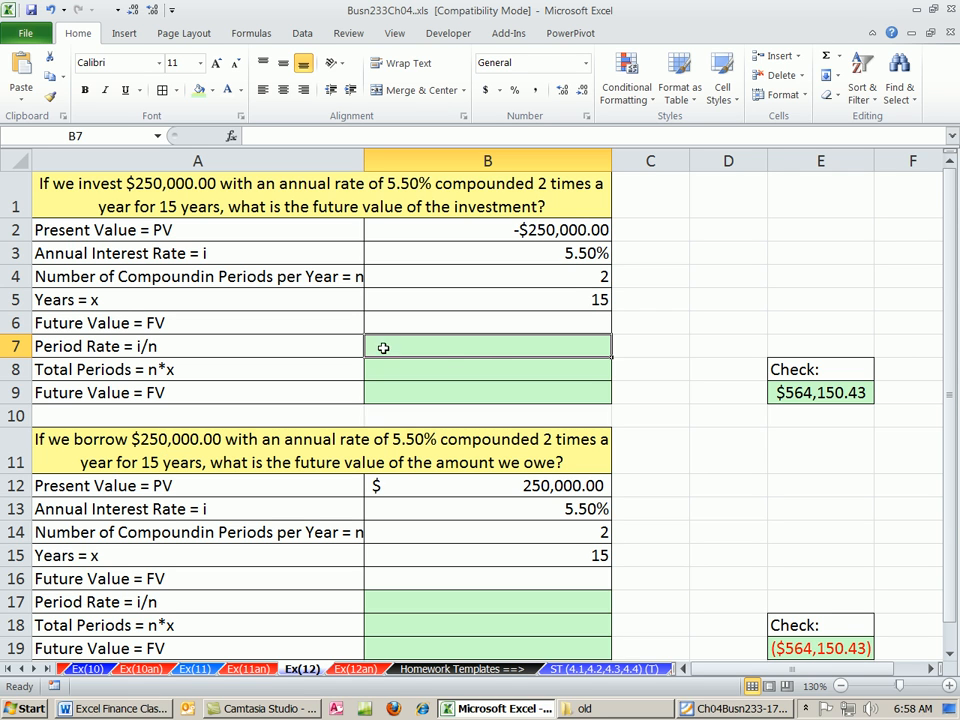
Enter the period rate formula =B3/B4 in B7, giving 0.0275
left_click(487, 230)
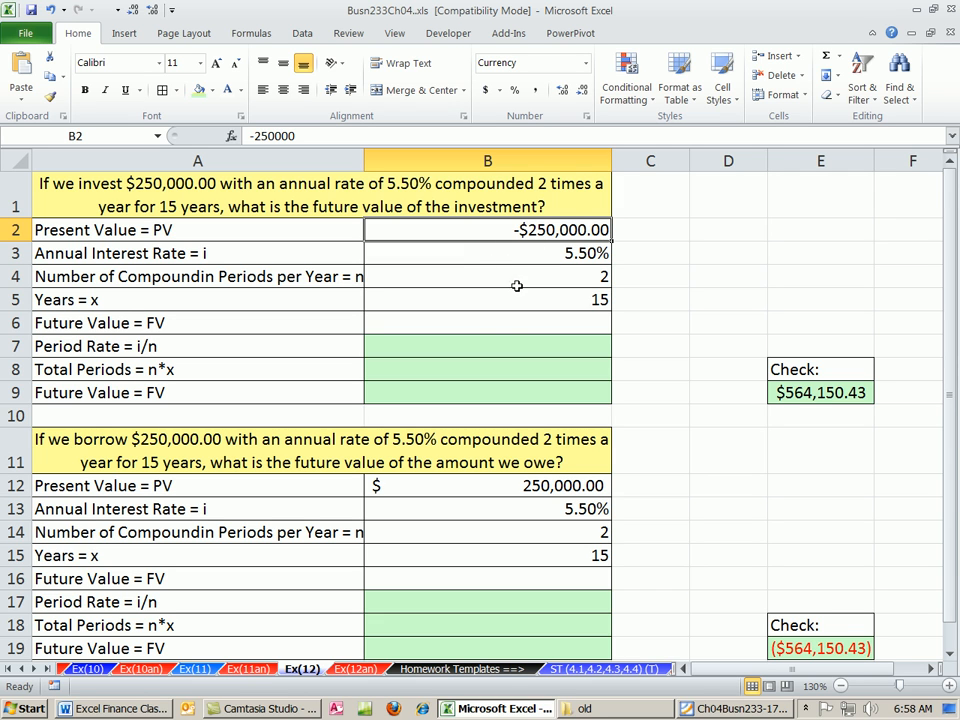
mouse_move(497, 318)
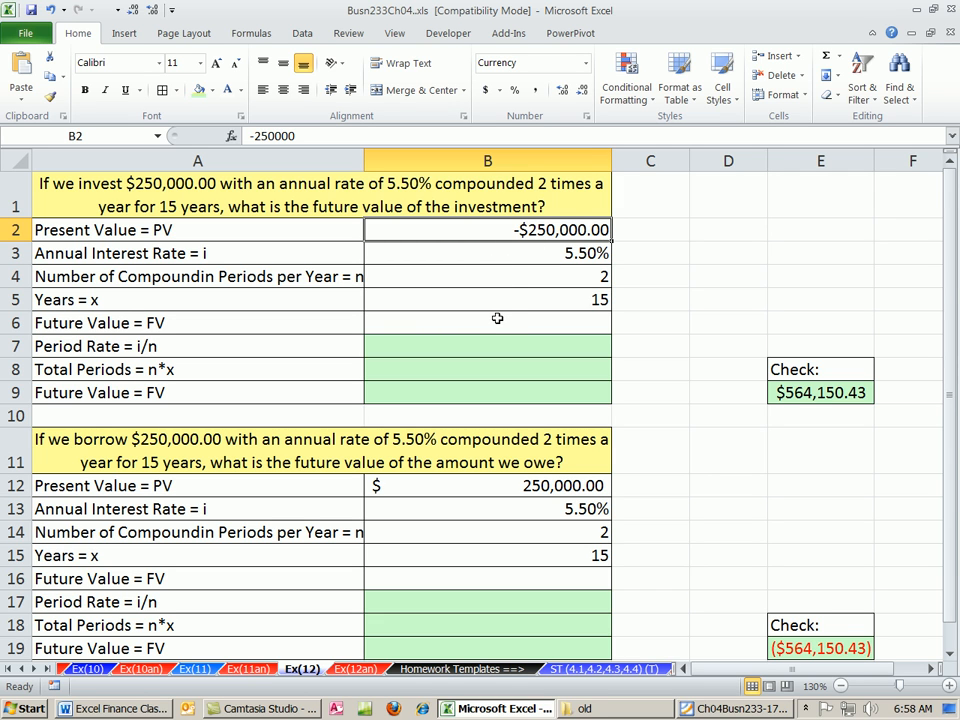
mouse_move(450, 225)
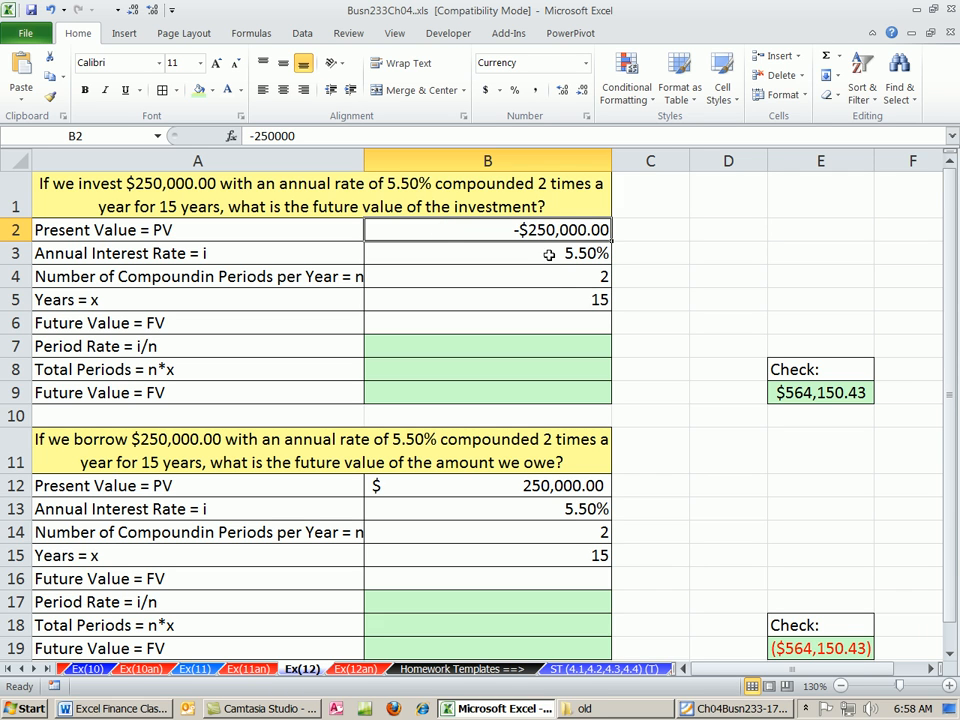
mouse_move(520, 258)
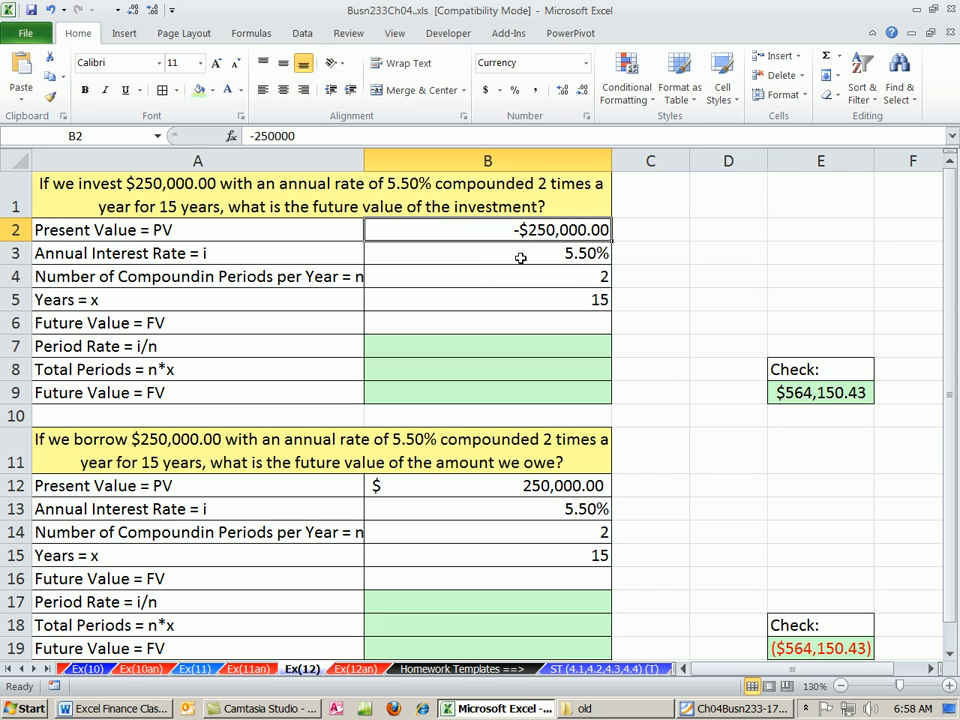
mouse_move(527, 252)
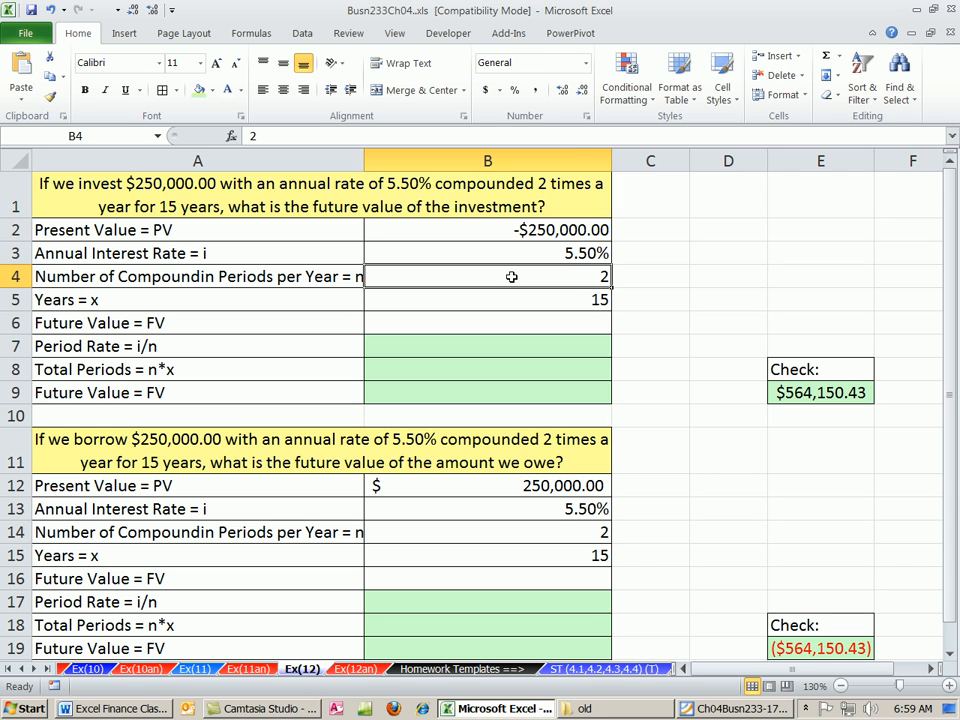
left_click(487, 299)
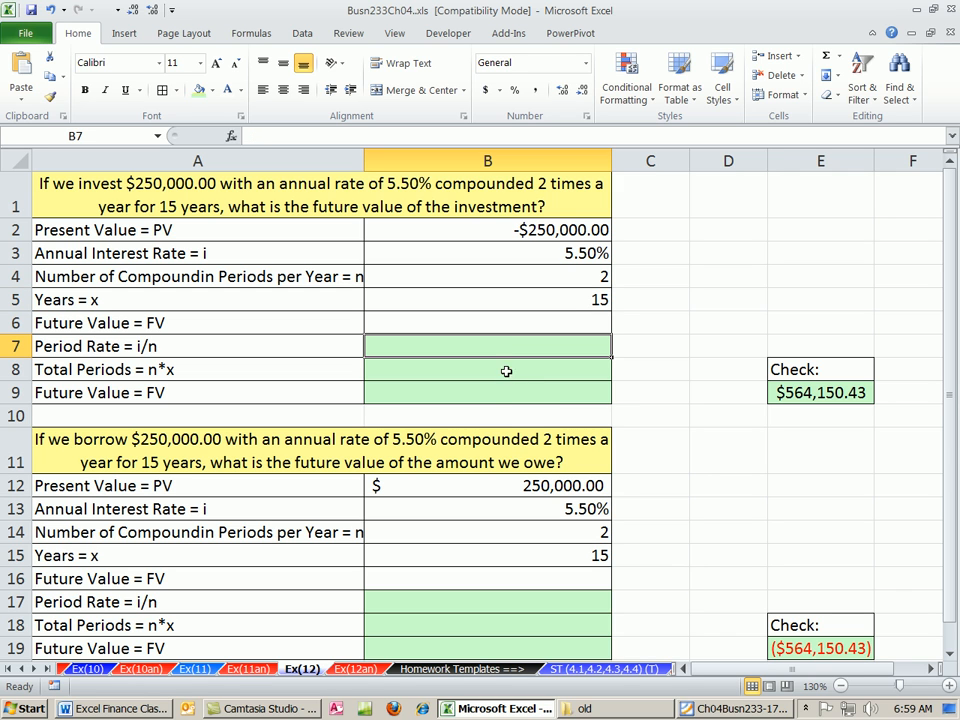
mouse_move(507, 412)
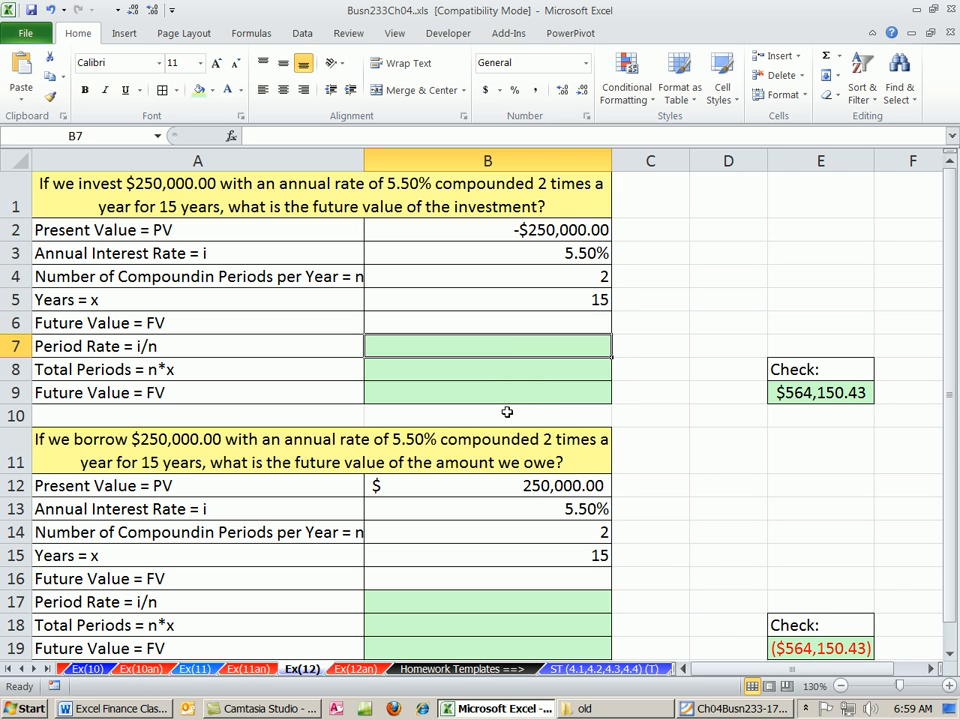
type("=B3")
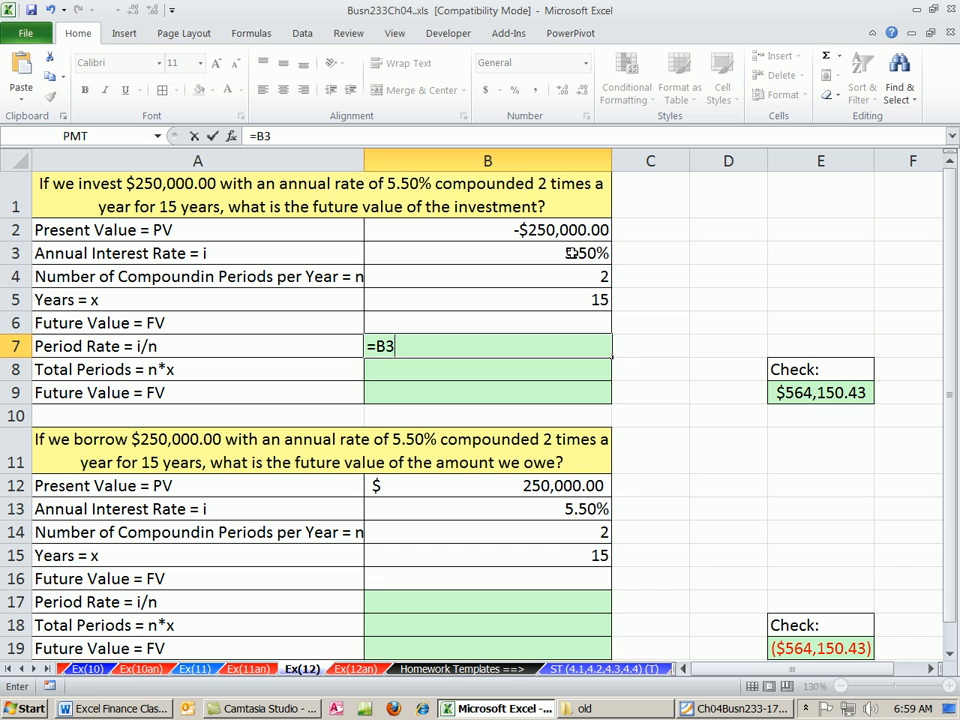
type("/")
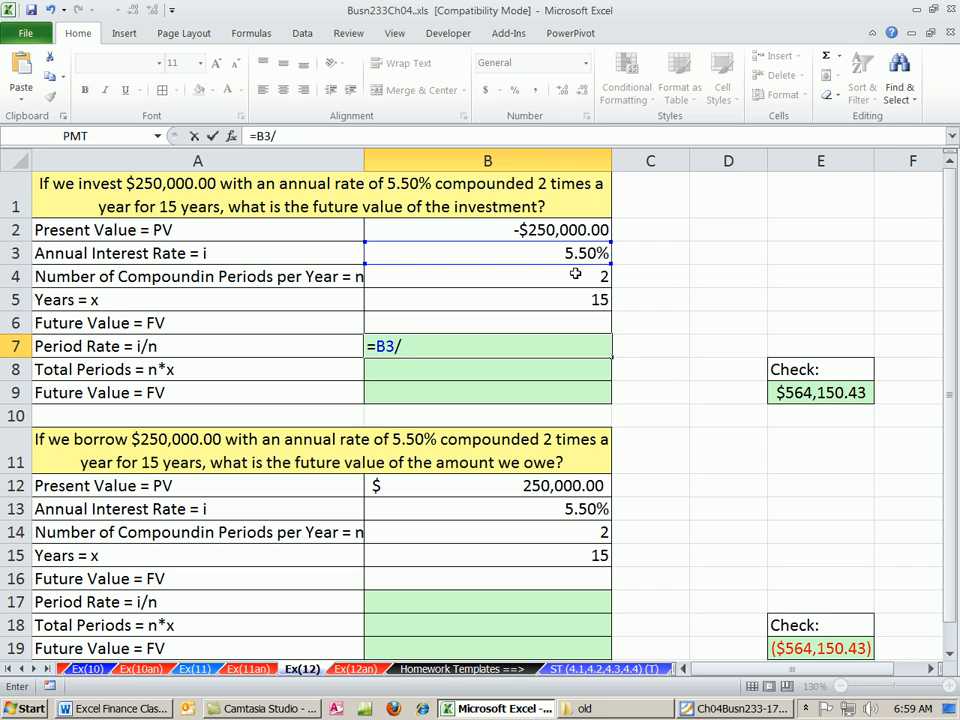
left_click(488, 276)
type("=")
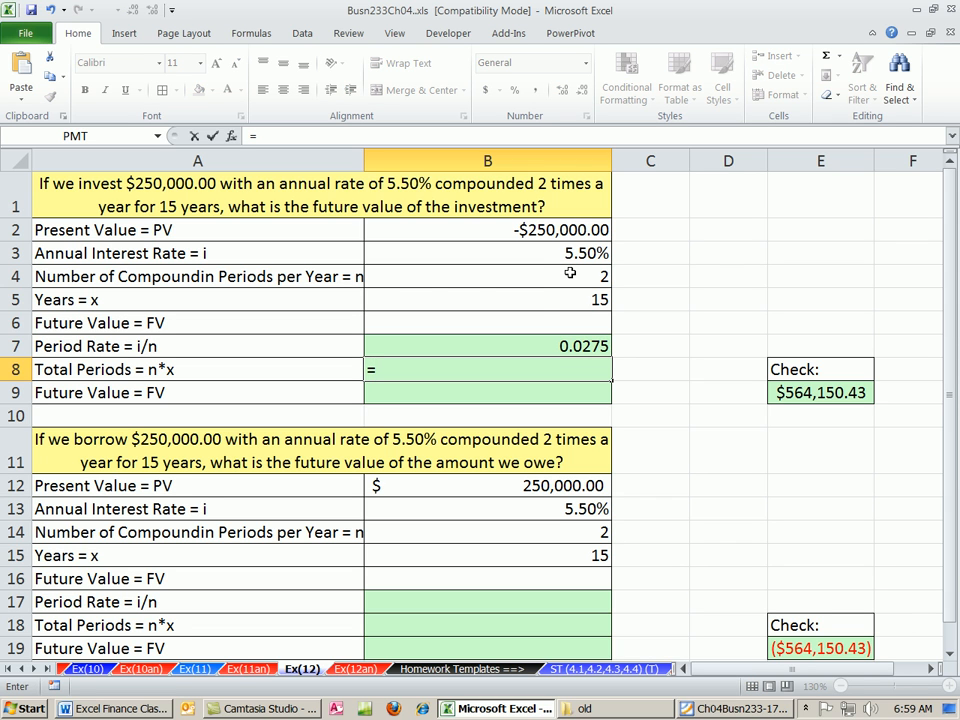
Enter the total periods formula =B5*B4 in B8, giving 30
left_click(487, 299)
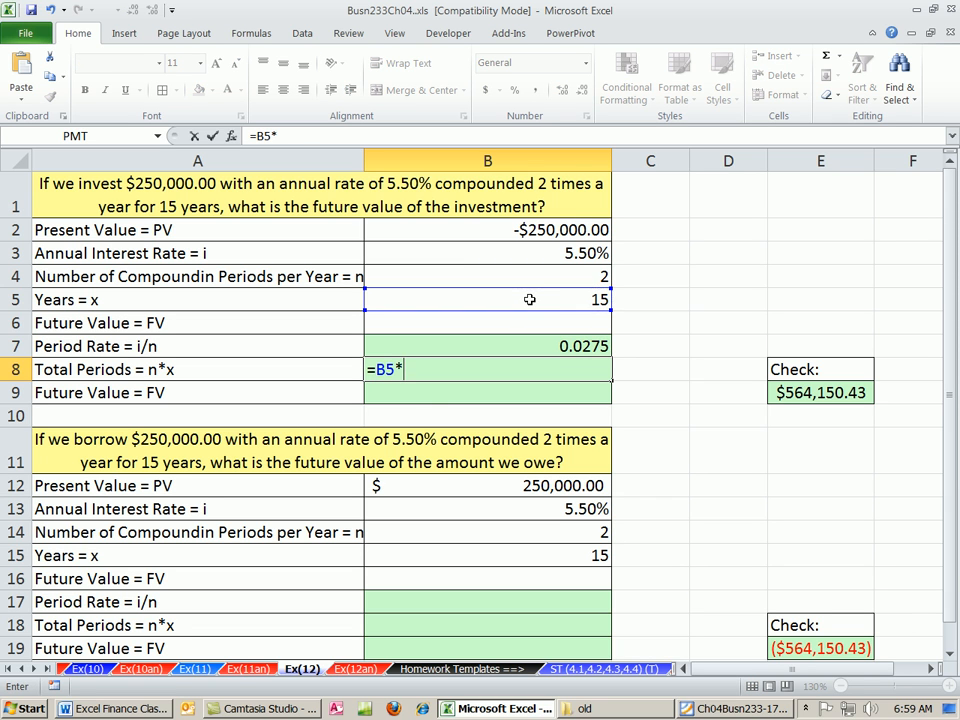
left_click(487, 276)
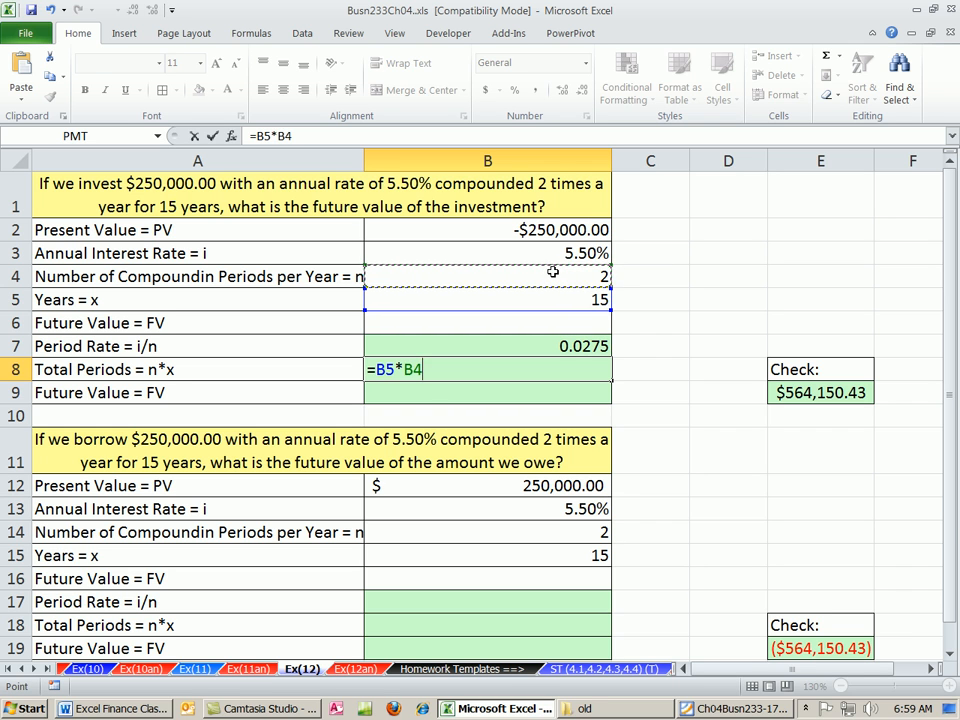
key("Return")
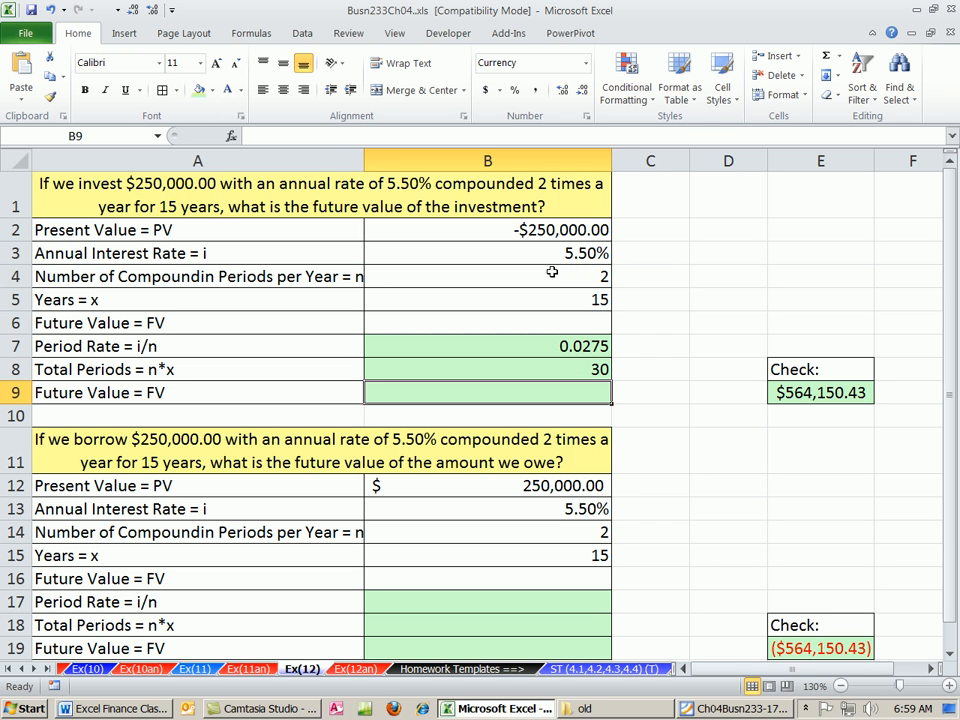
Enter =FV(B7,B8,,B2) in B9 for an investment future value of $564,150.43
type("=f")
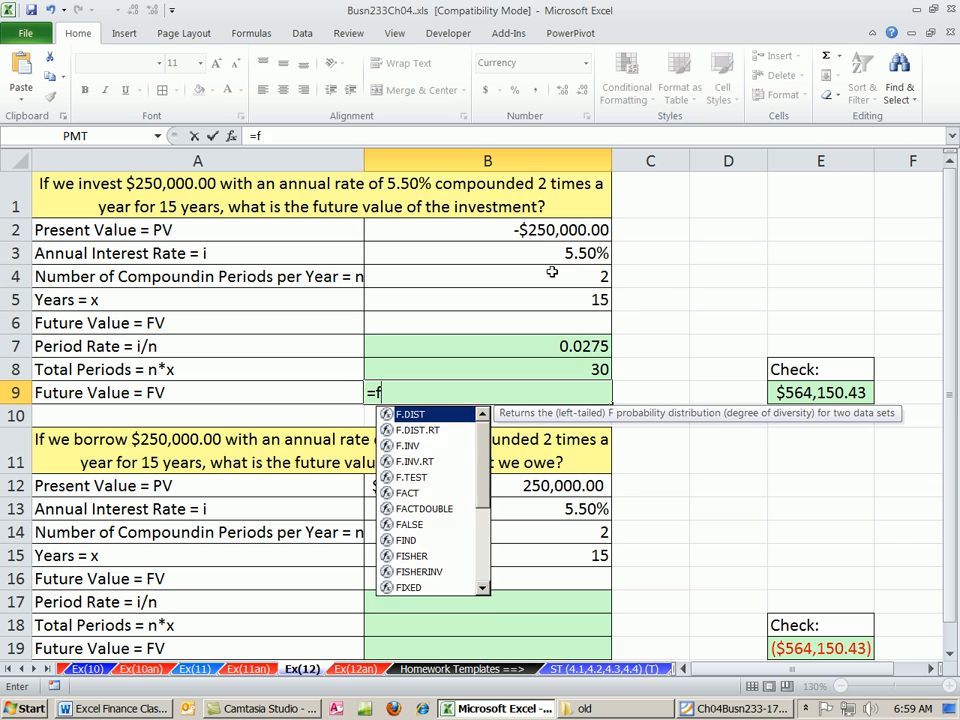
type("V(")
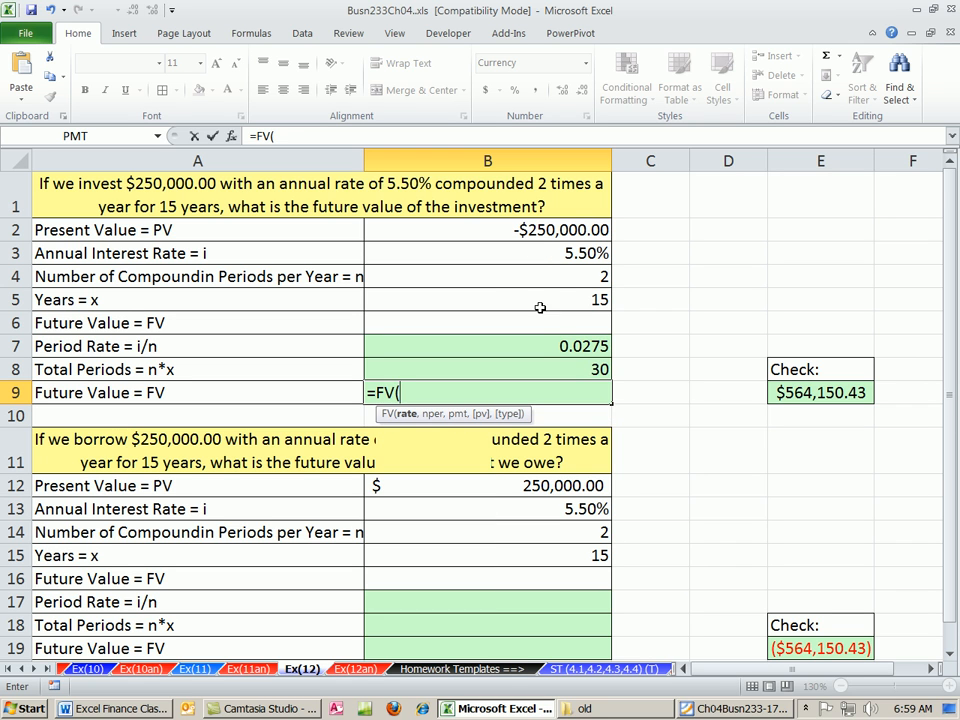
left_click(487, 346)
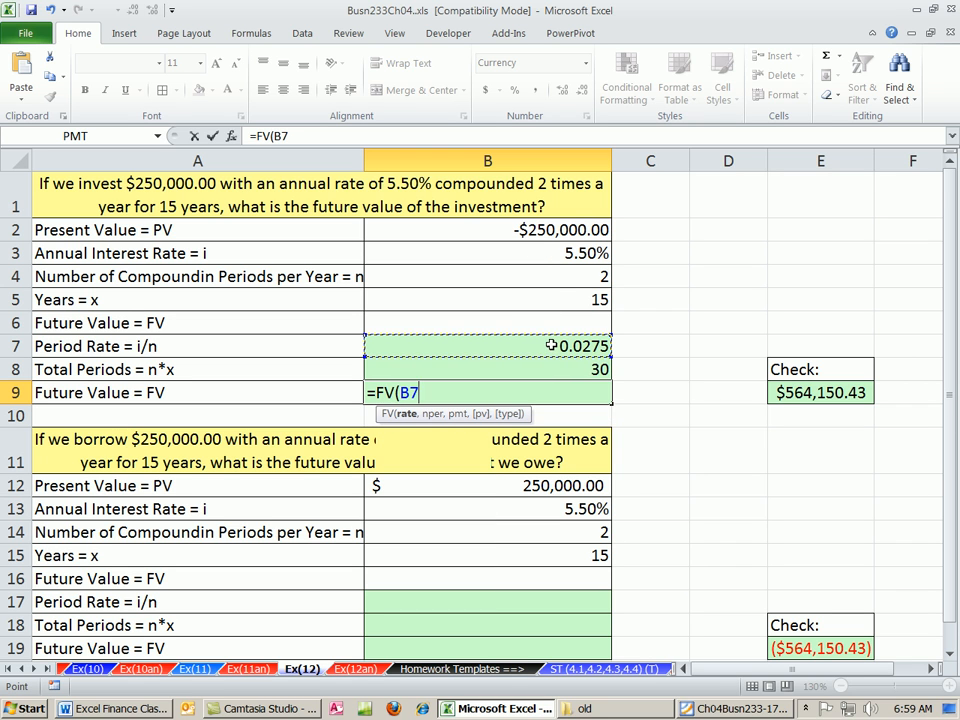
left_click(488, 369)
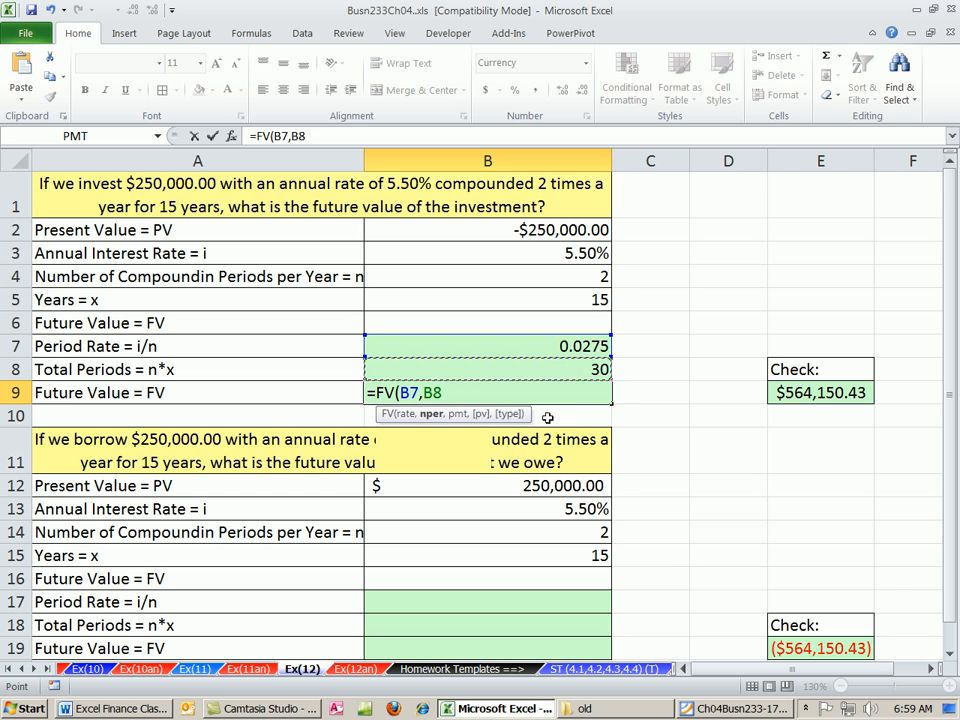
type(",,")
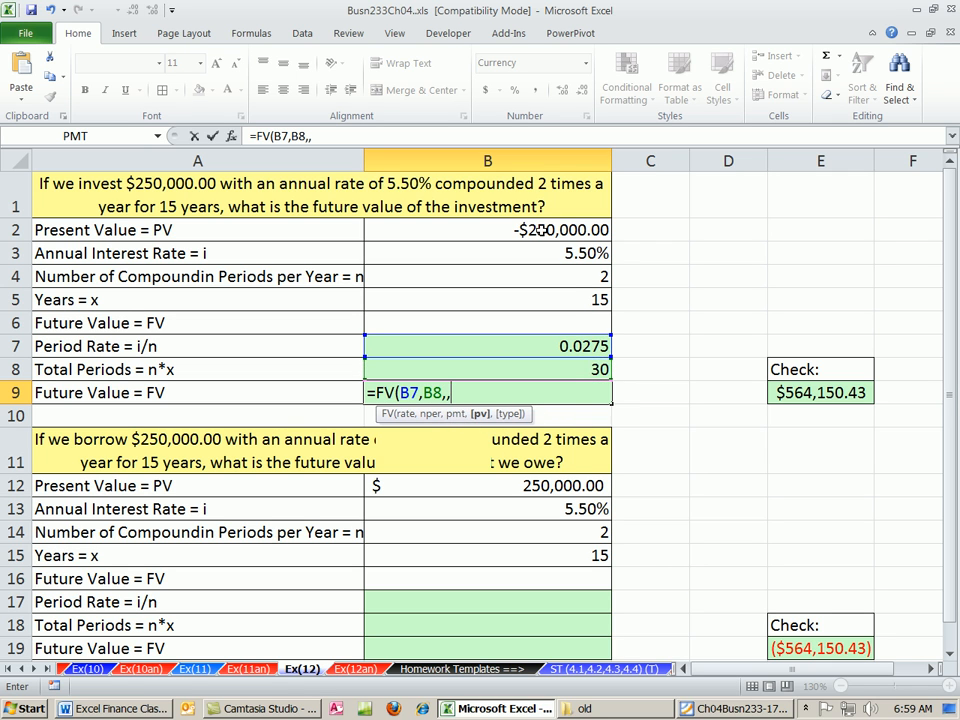
left_click(487, 230)
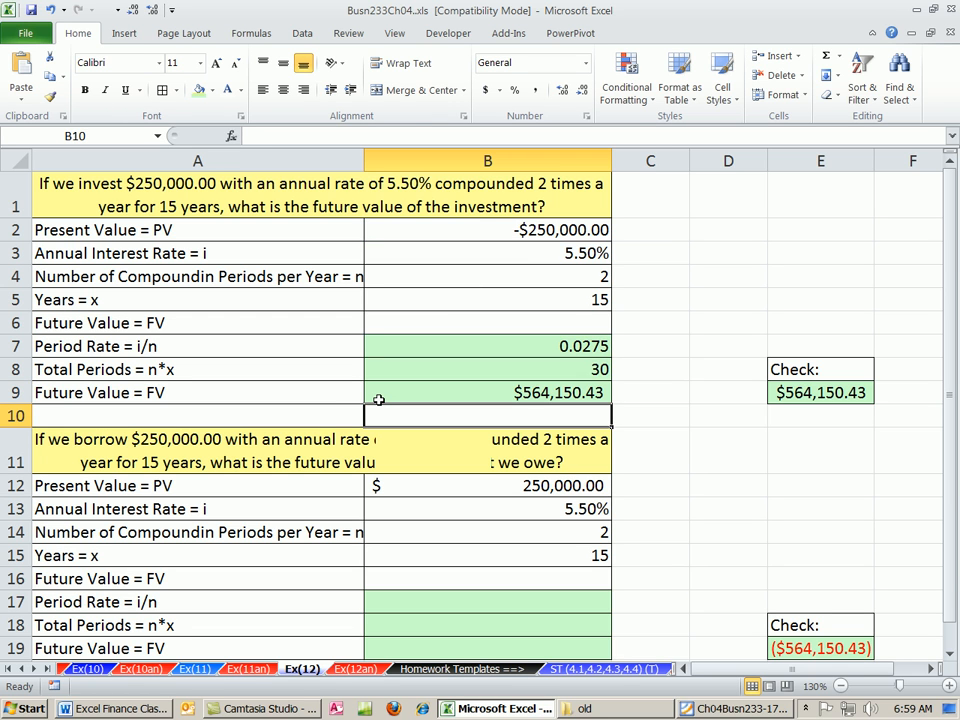
mouse_move(433, 418)
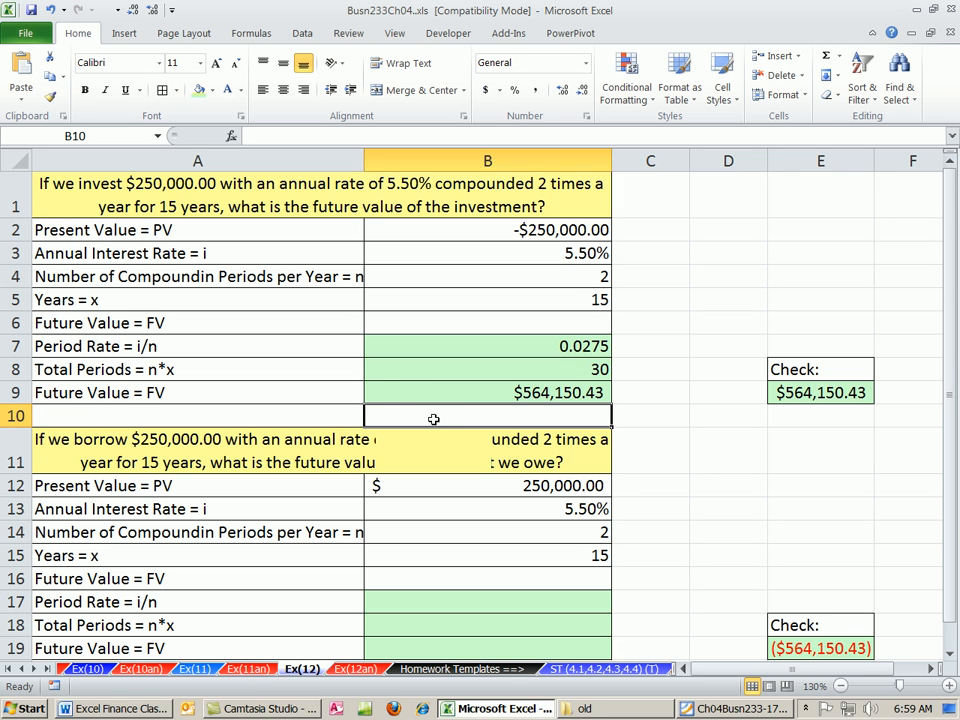
mouse_move(419, 408)
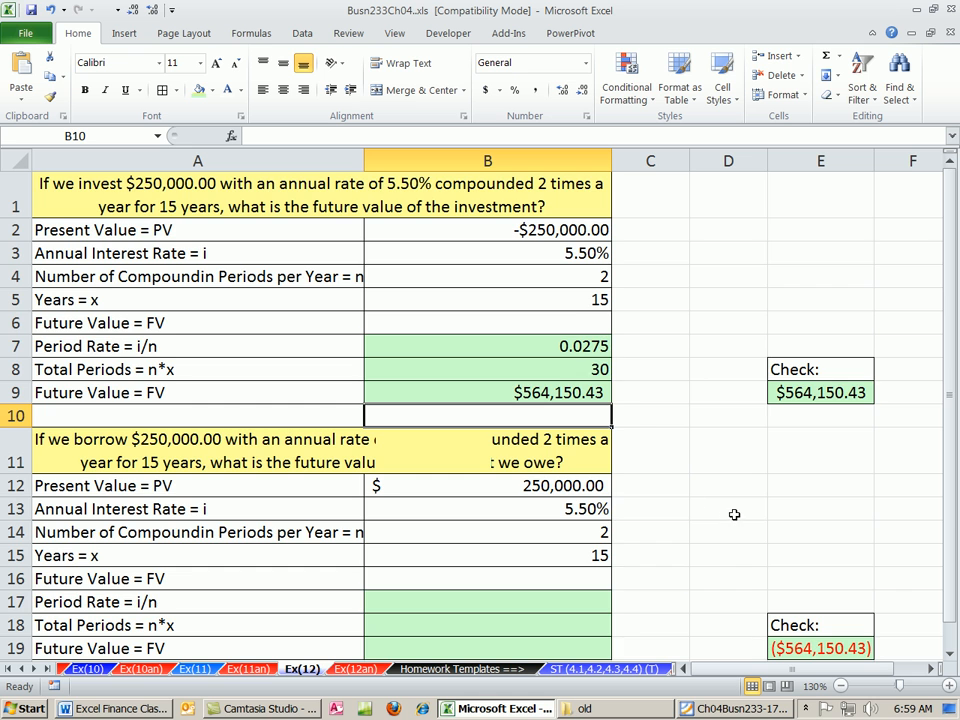
Paste the B7:B8 period rate and total periods formulas into B17 for the borrow problem
scroll("down", 3)
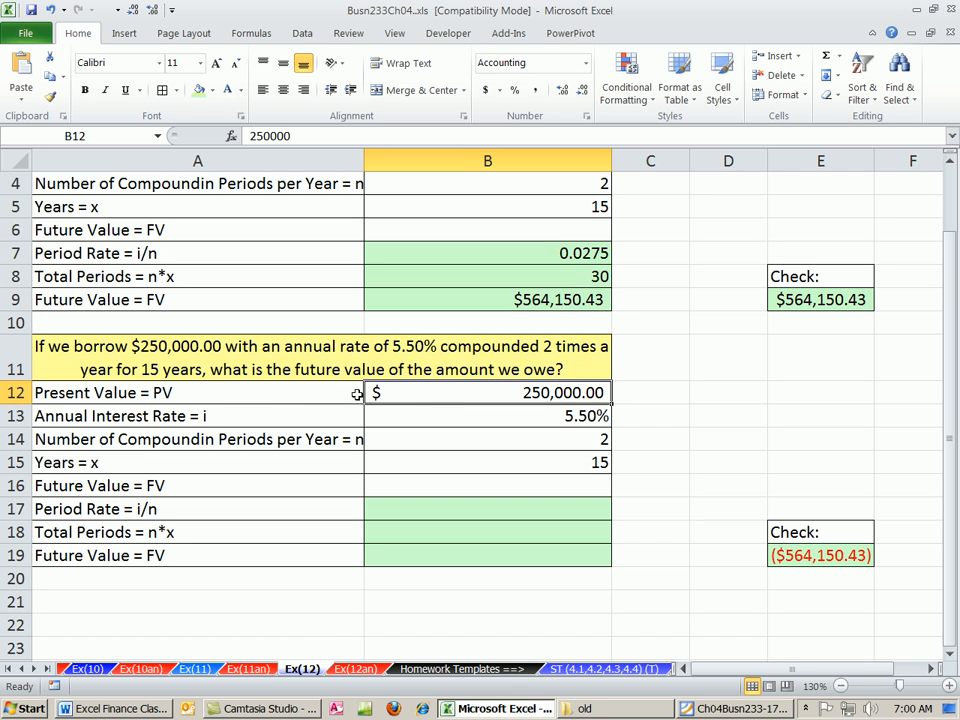
mouse_move(478, 393)
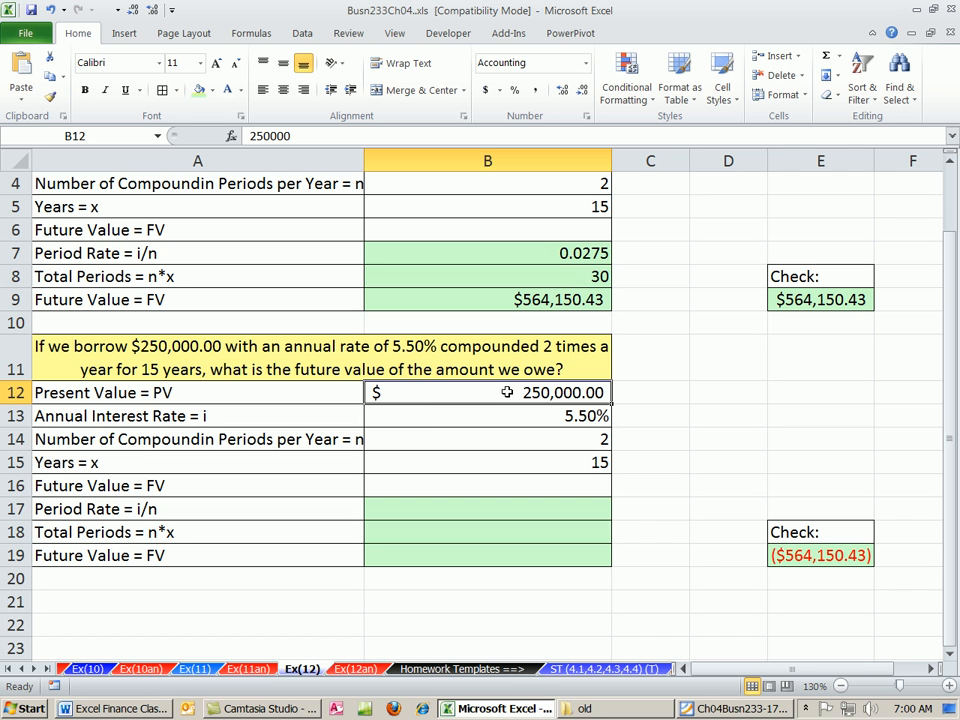
mouse_move(499, 512)
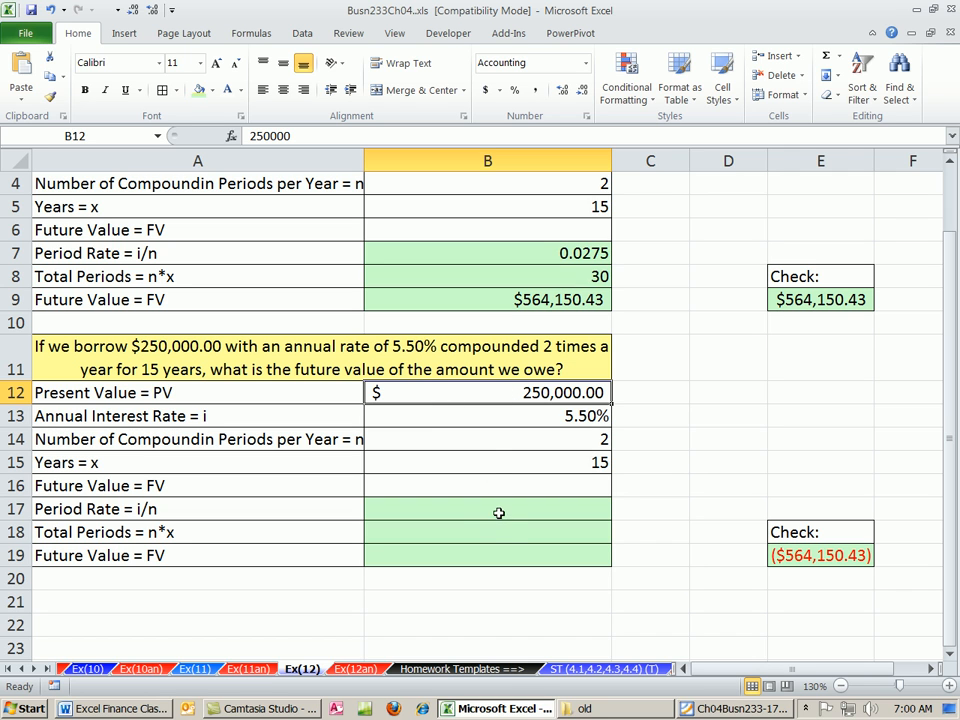
left_click(487, 252)
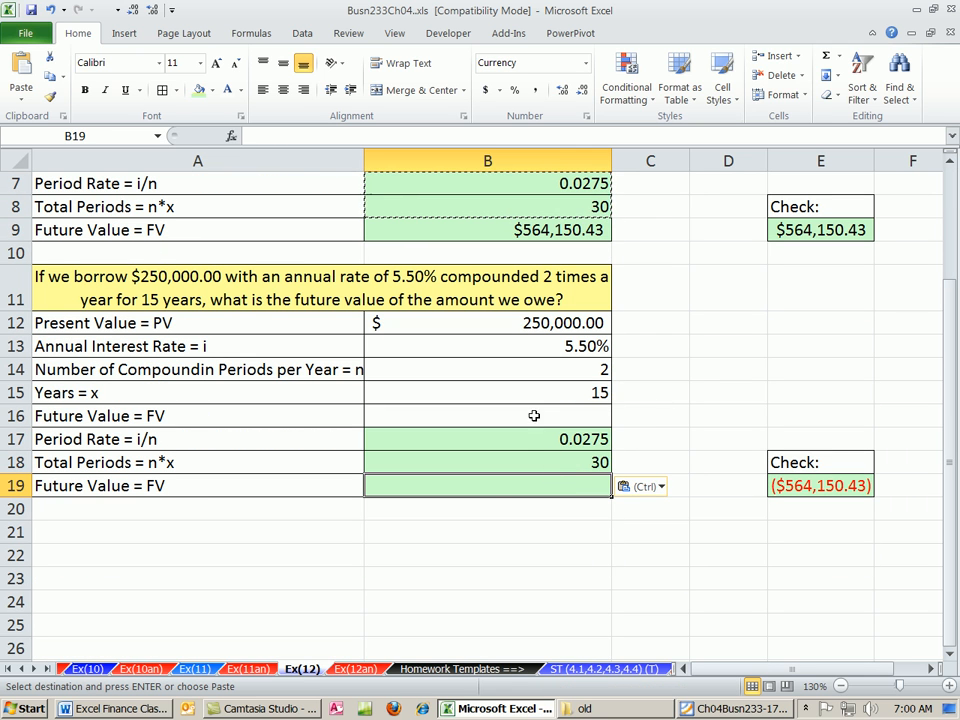
Enter =FV(B17,B18,,B12) in B19 for a borrowing future value of -$564,150.43
type("=")
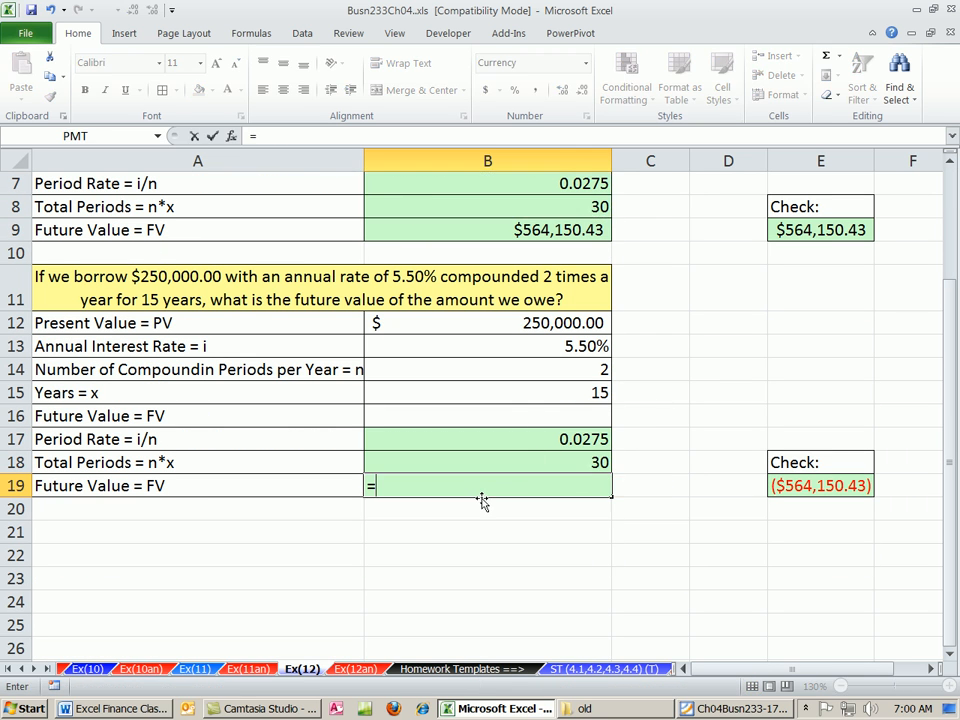
type("FV(")
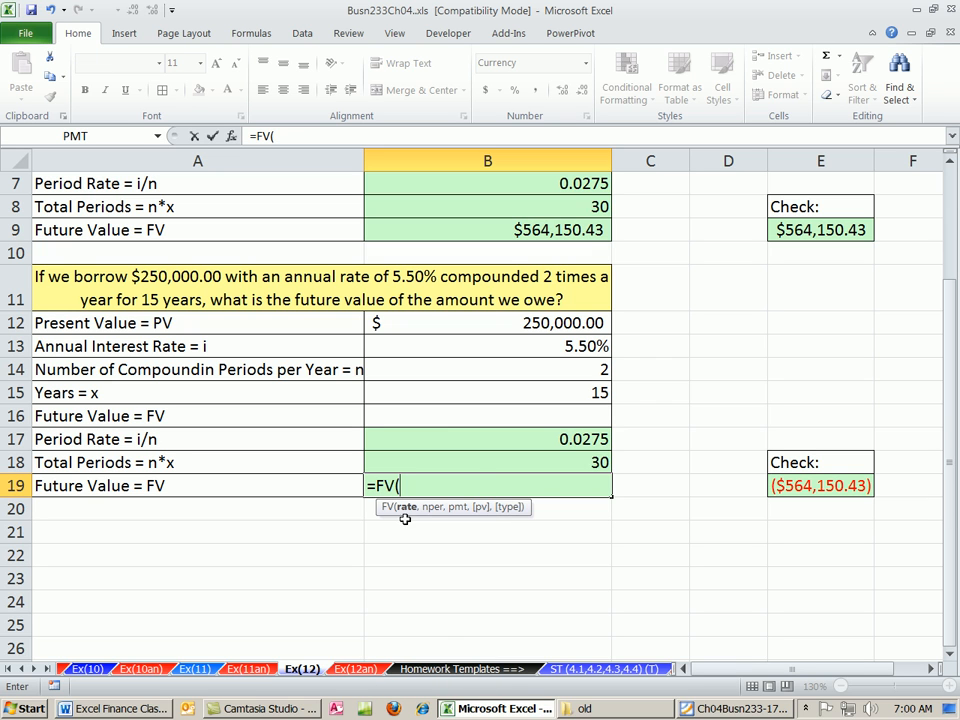
left_click(487, 439)
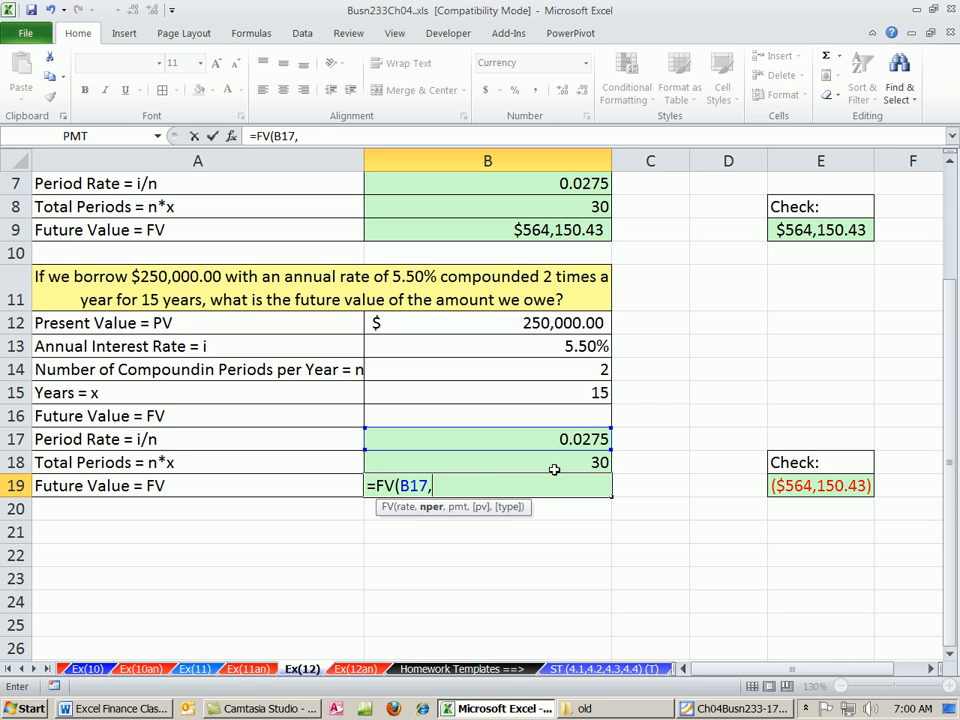
left_click(487, 462)
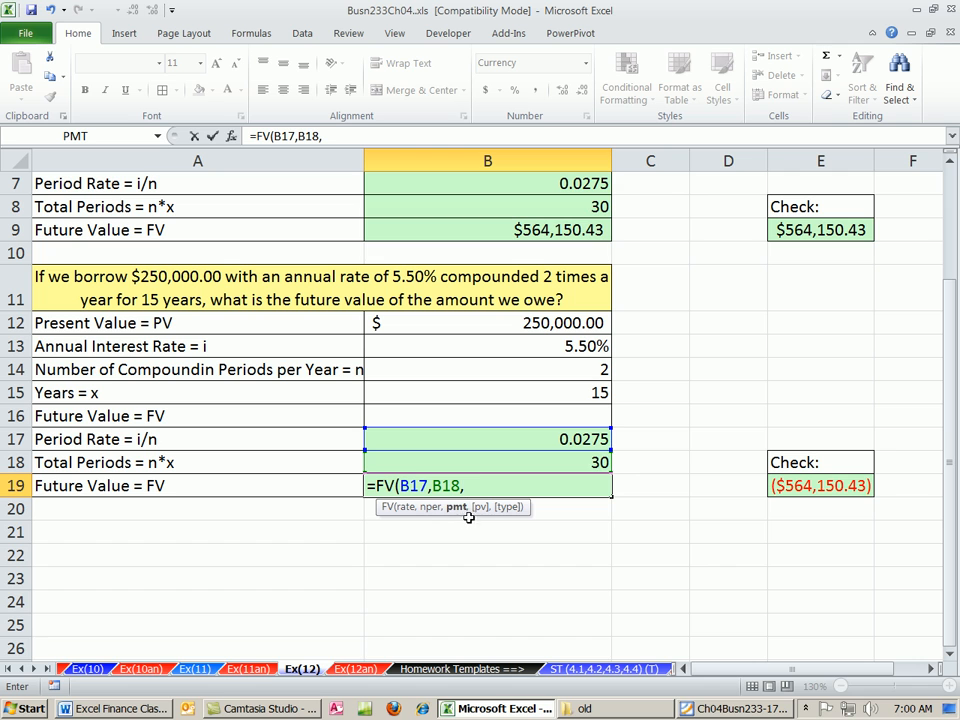
type(",")
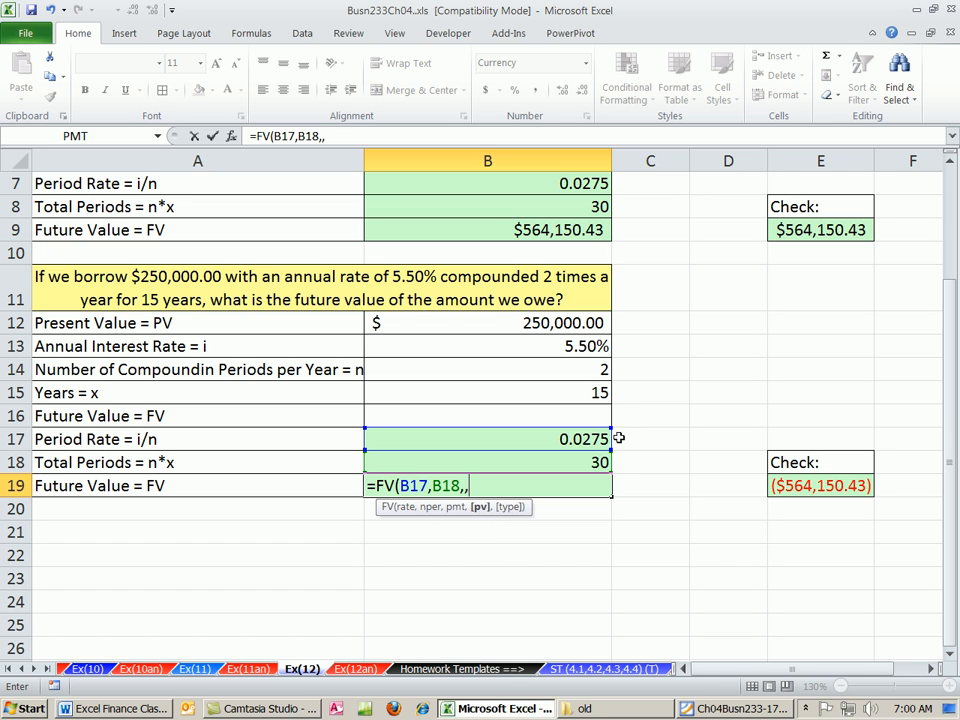
left_click(487, 322)
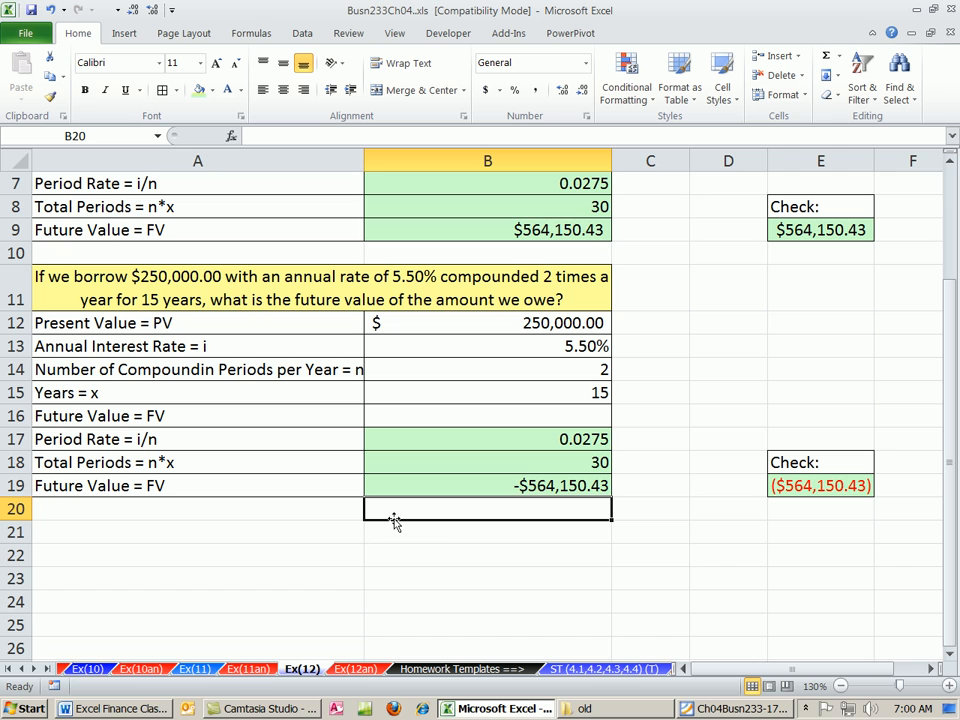
mouse_move(535, 492)
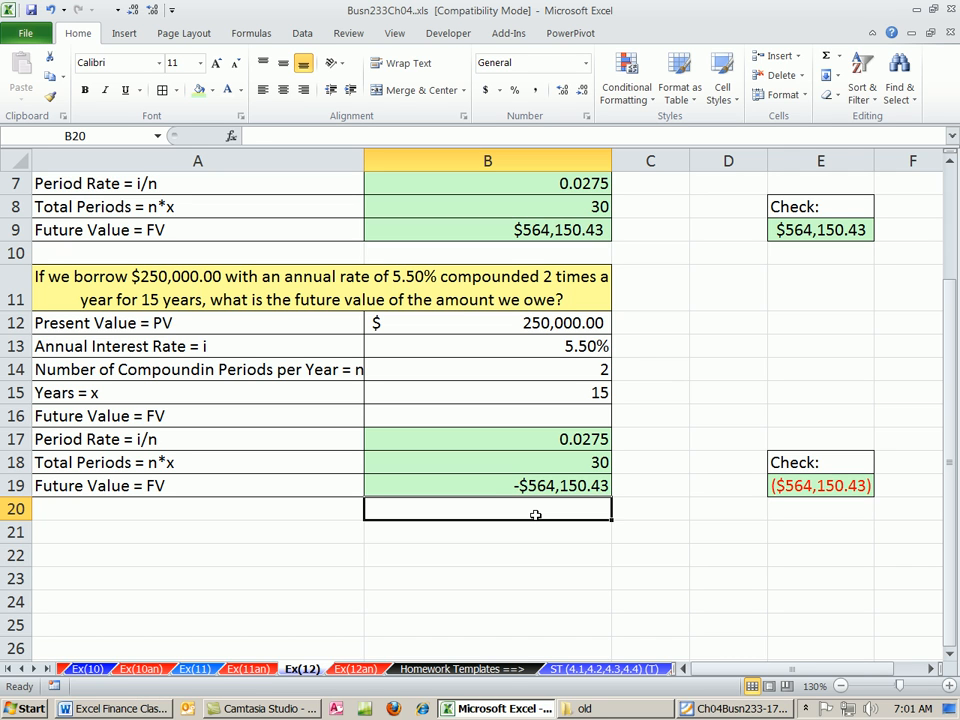
mouse_move(564, 544)
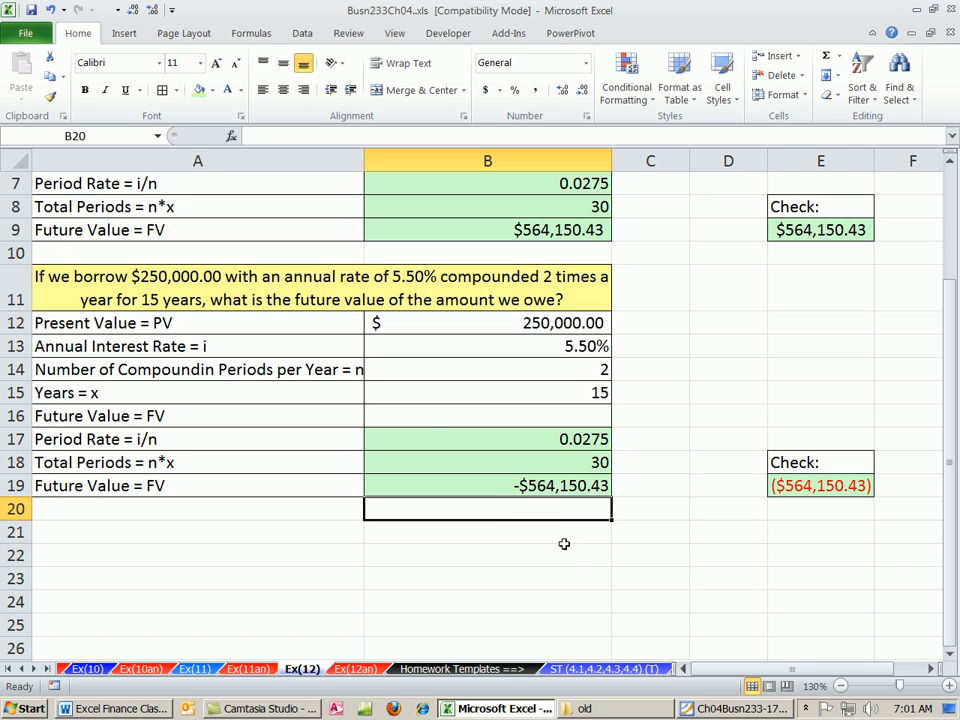
mouse_move(483, 500)
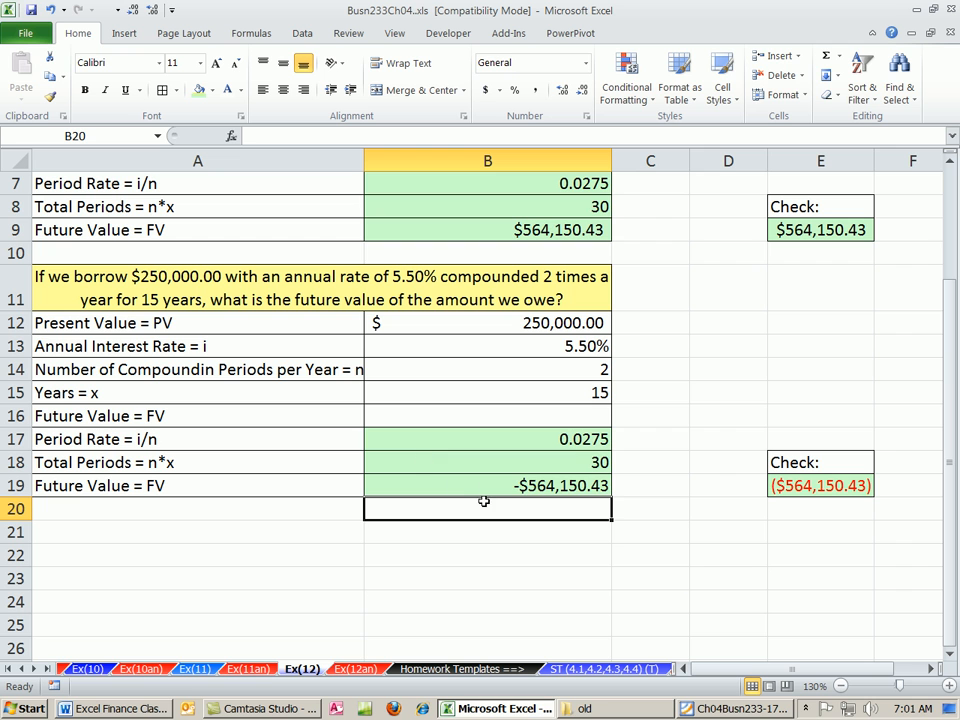